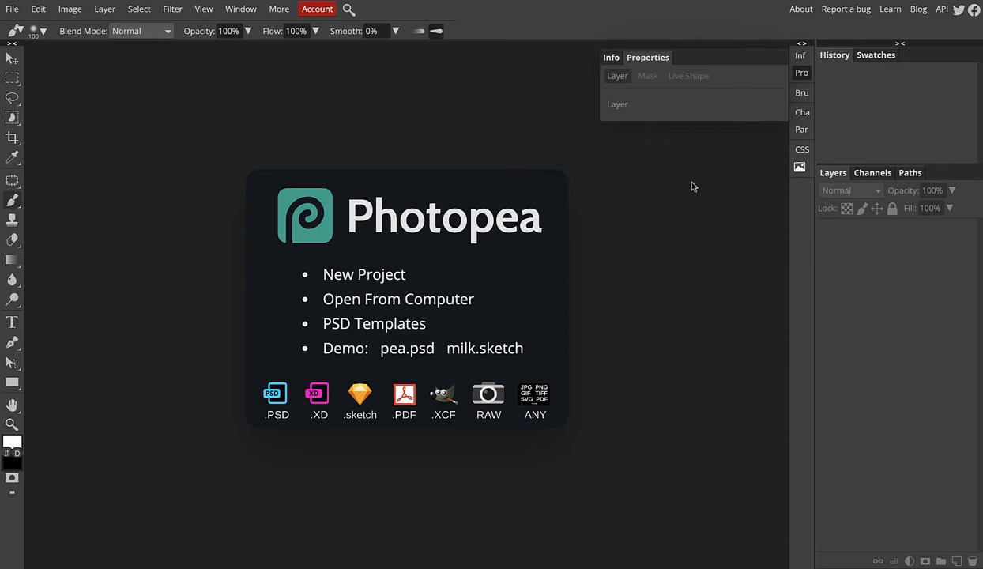
{"action": "mouse_move", "coordinate": [235, 111]}
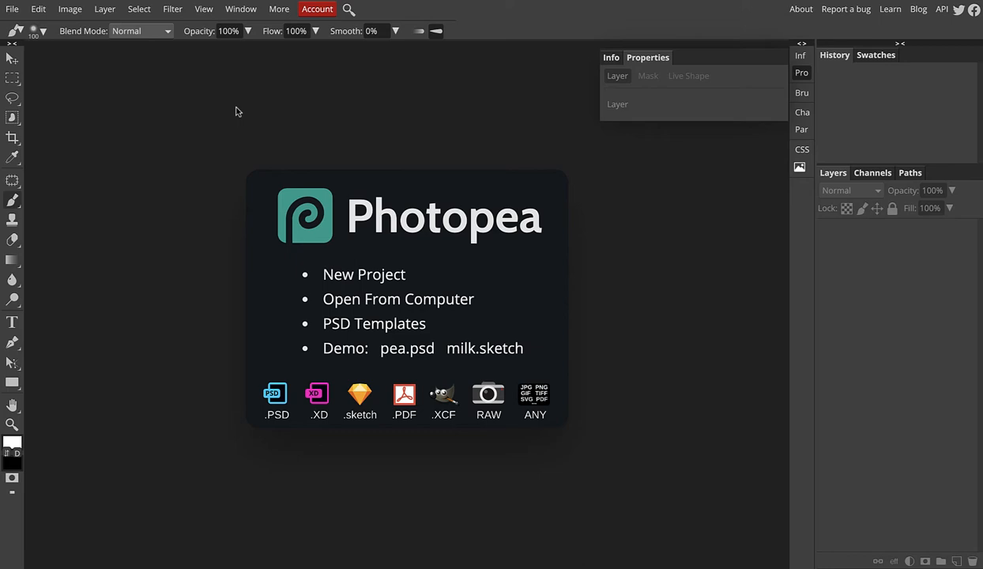
- Bring up the File menu from the Photopea start screen
{"action": "left_click", "coordinate": [11, 9]}
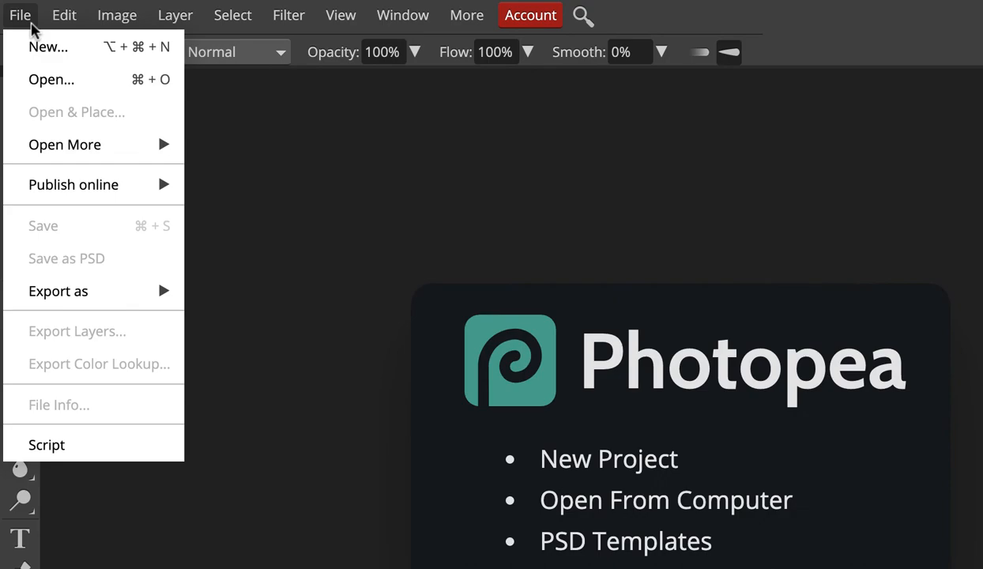
- Load IMG_8774, IMG_8775 and IMG_8776 JPEGs as three separate documents
{"action": "left_click", "coordinate": [50, 79]}
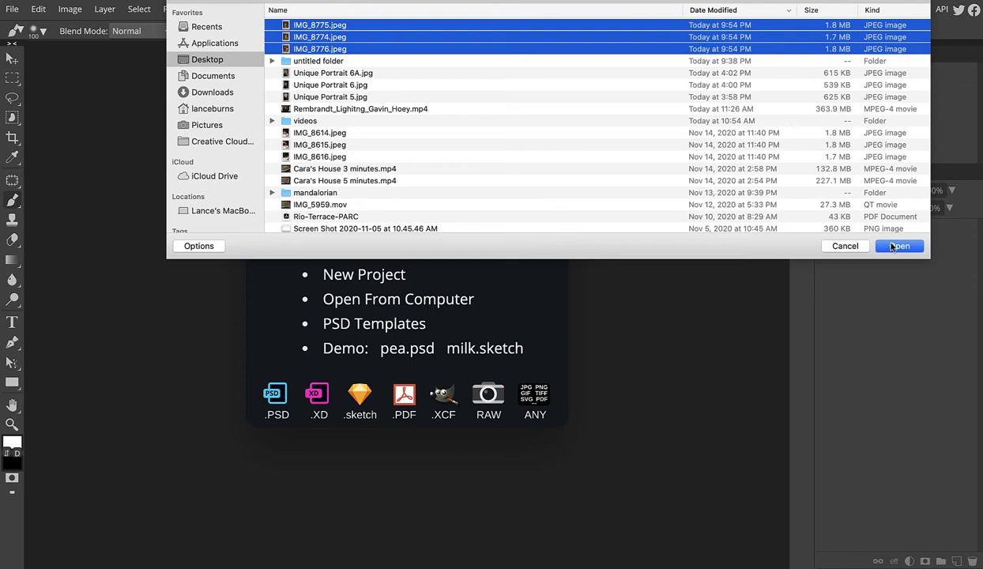
{"action": "left_click", "coordinate": [898, 246]}
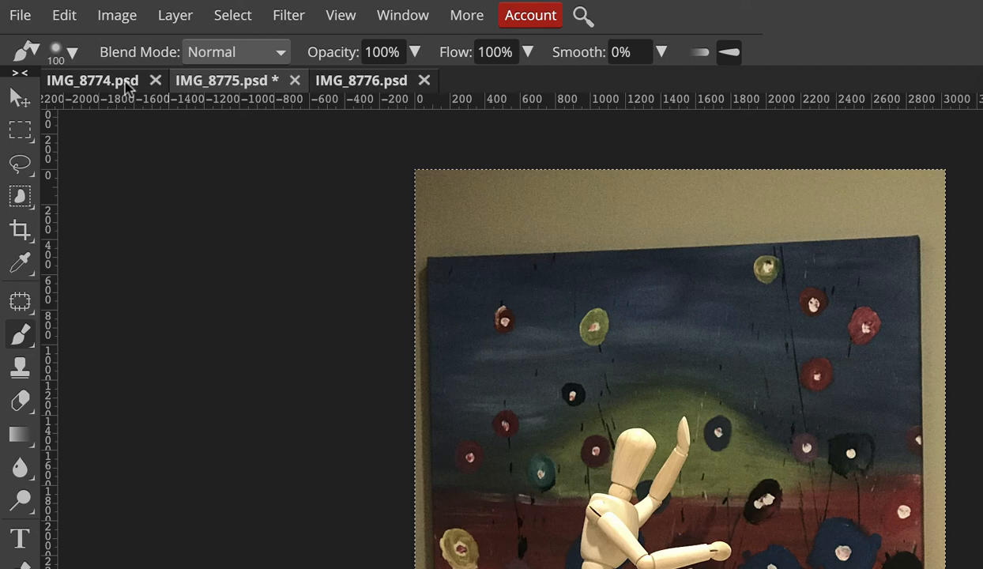
- Paste IMG_8775 into IMG_8774 as a layer and discard the IMG_8775 document
{"action": "left_click", "coordinate": [76, 16]}
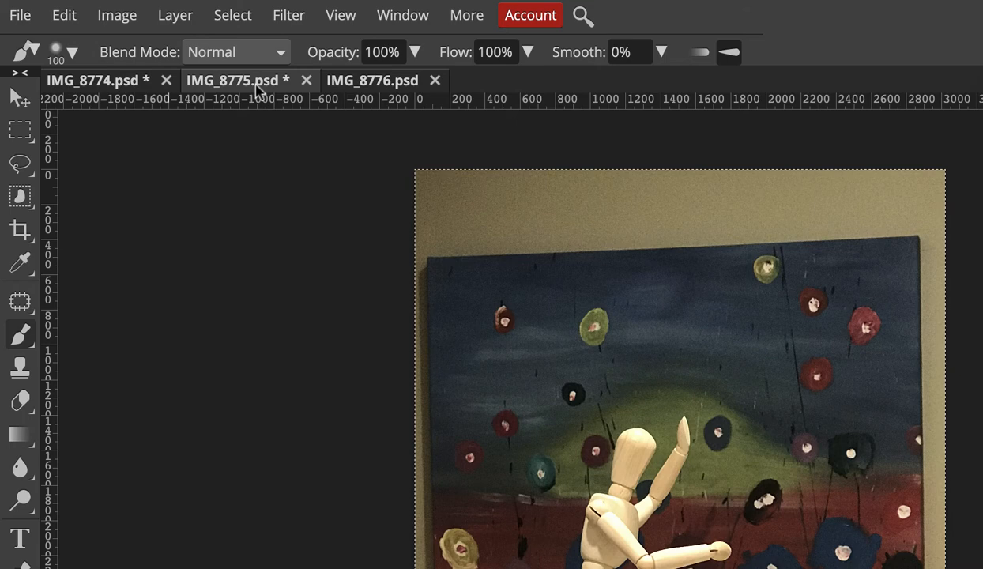
{"action": "left_click", "coordinate": [306, 79]}
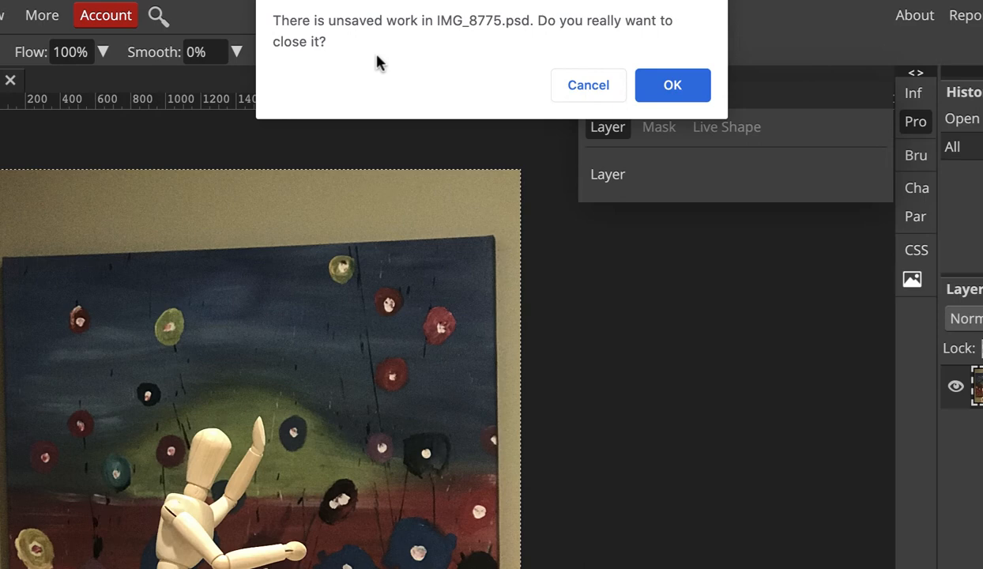
{"action": "left_click", "coordinate": [678, 85]}
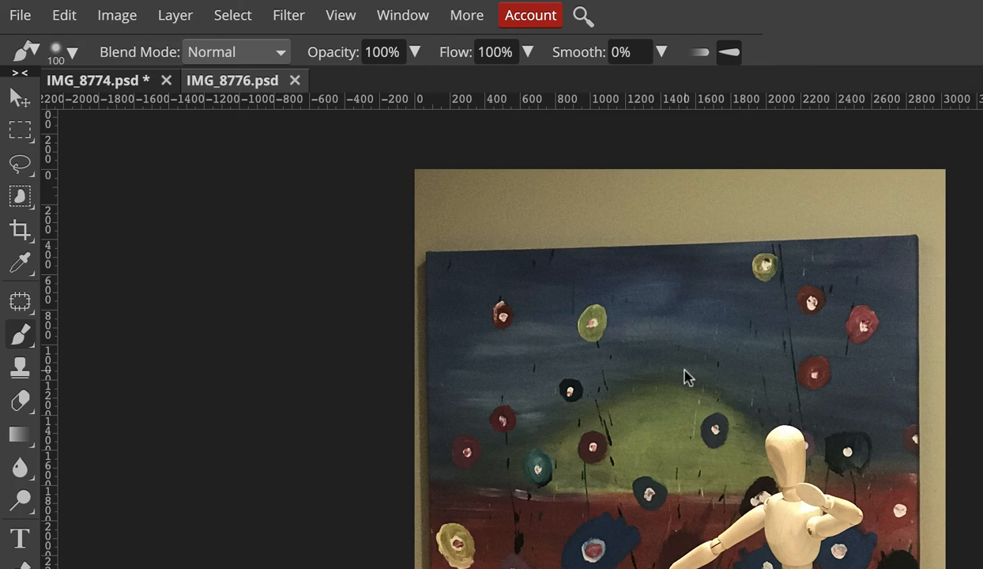
{"action": "left_click", "coordinate": [63, 16]}
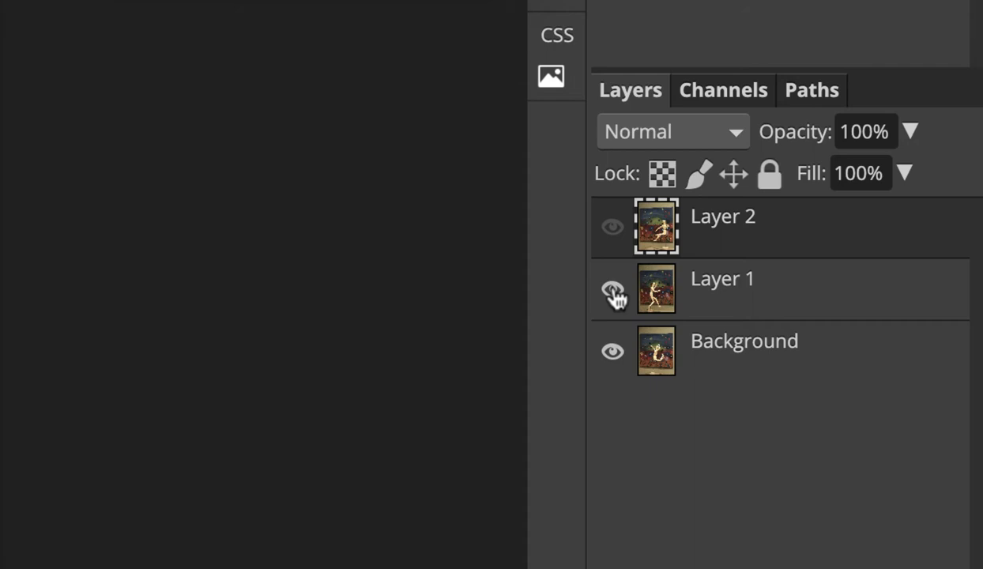
- Toggle Layer 1's visibility to compare poses, then select it for aligning
{"action": "left_click", "coordinate": [611, 291]}
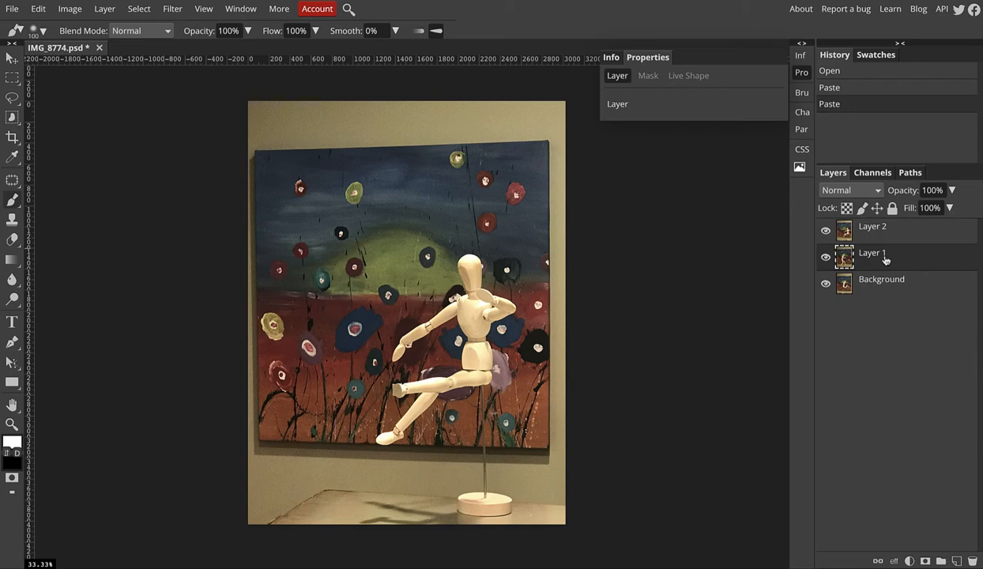
{"action": "left_click", "coordinate": [825, 225]}
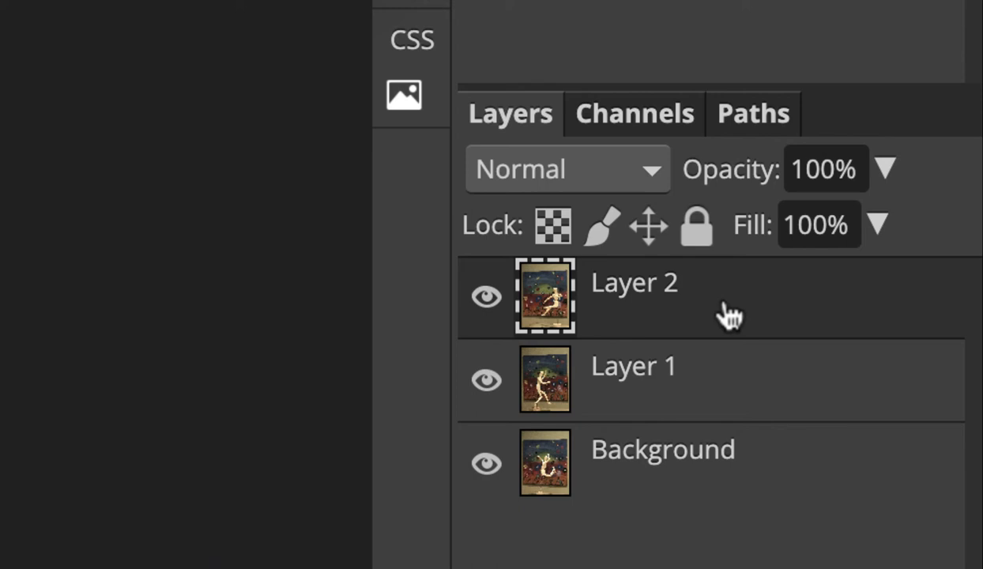
- Auto-align Background, Layer 1 and Layer 2 and restore Layer 2's visibility
{"action": "left_click", "coordinate": [662, 448]}
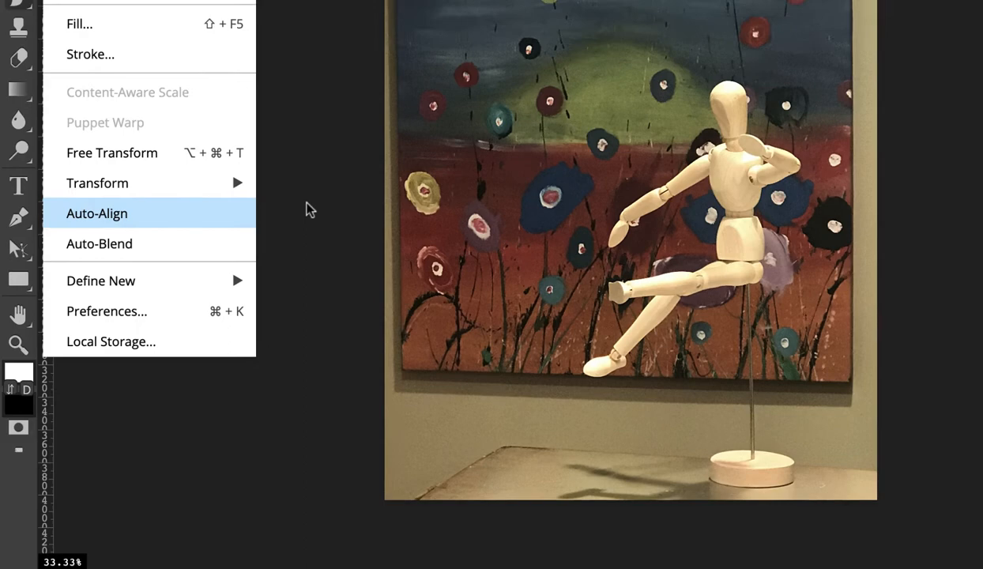
{"action": "left_click", "coordinate": [96, 213]}
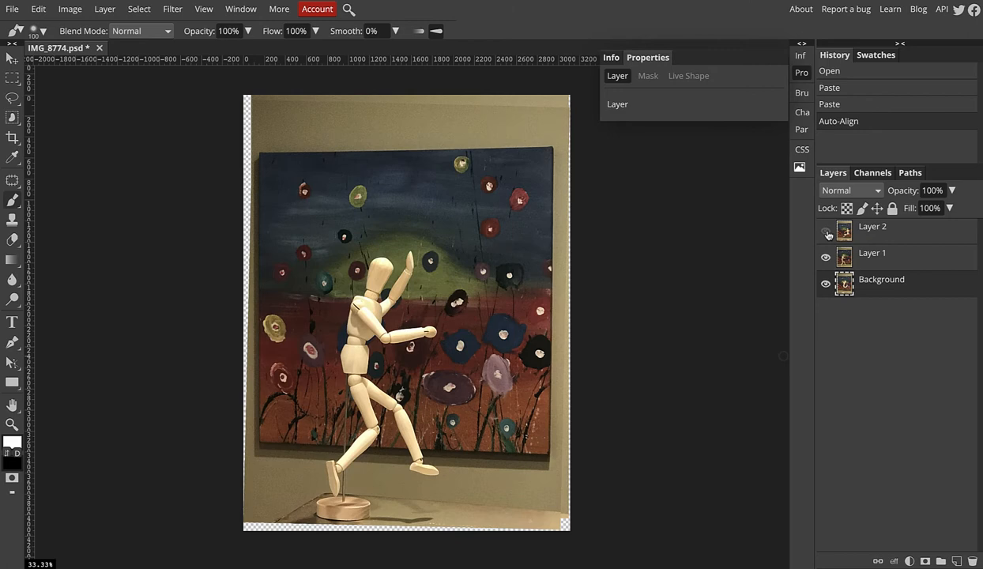
{"action": "left_click", "coordinate": [825, 231]}
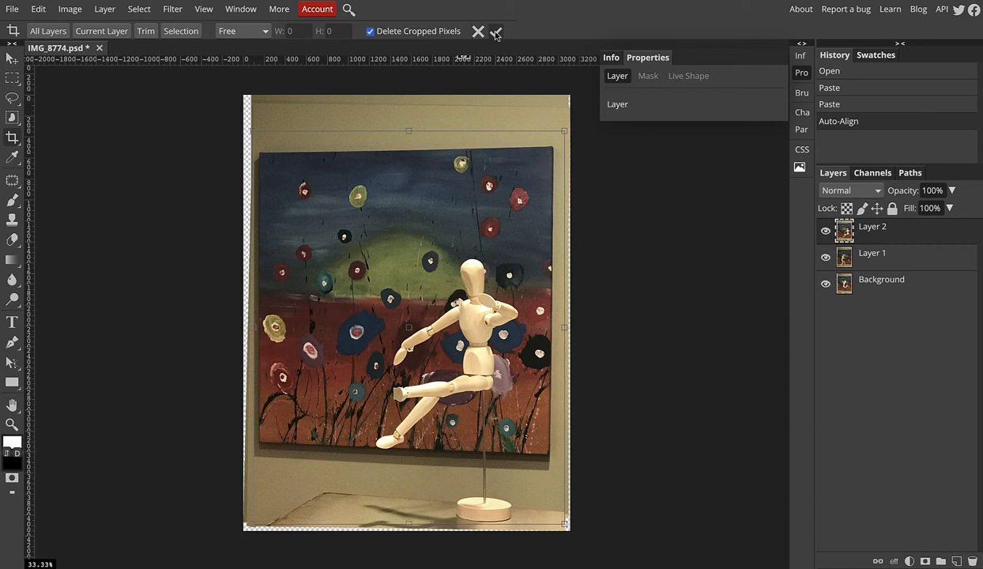
- Set up the Green layer's channel blending so the layers act as offset RGB channels
{"action": "left_click", "coordinate": [501, 32]}
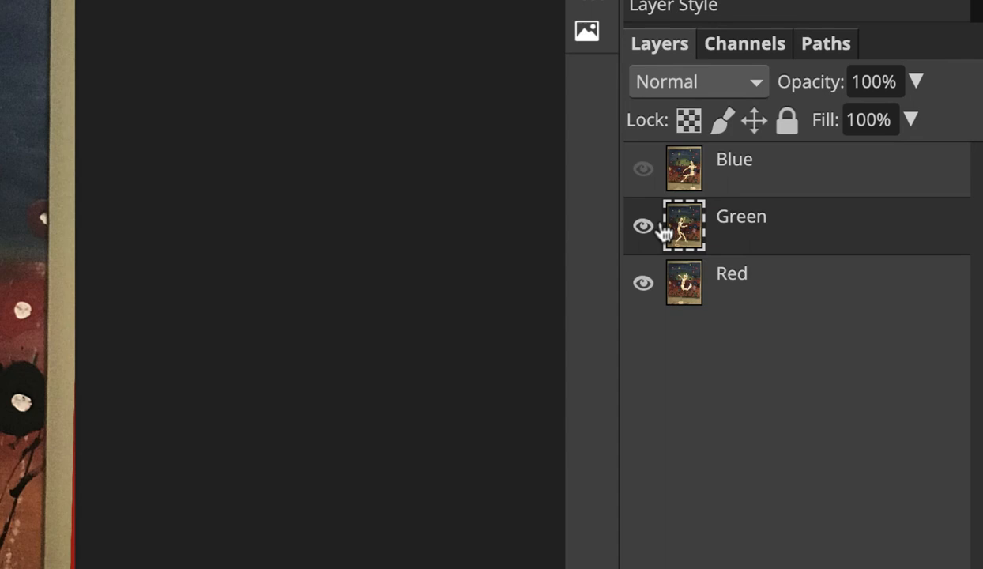
{"action": "double_click", "coordinate": [680, 217]}
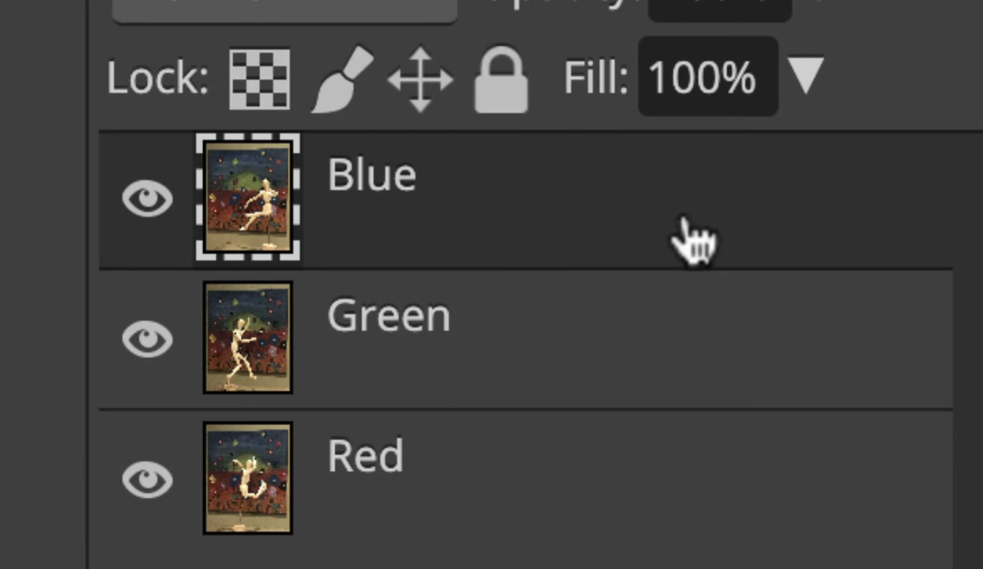
{"action": "mouse_move", "coordinate": [683, 224]}
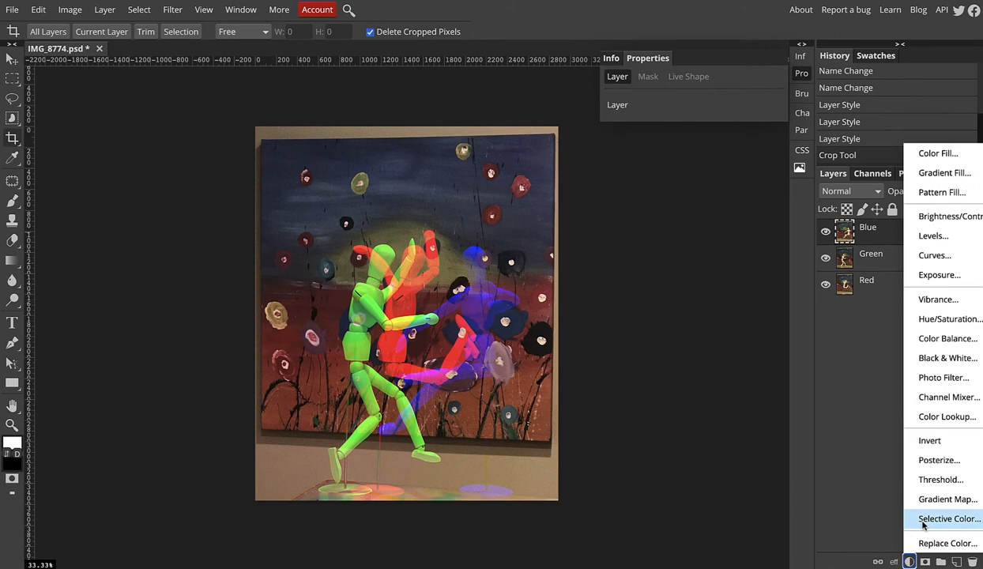
{"action": "mouse_move", "coordinate": [945, 319]}
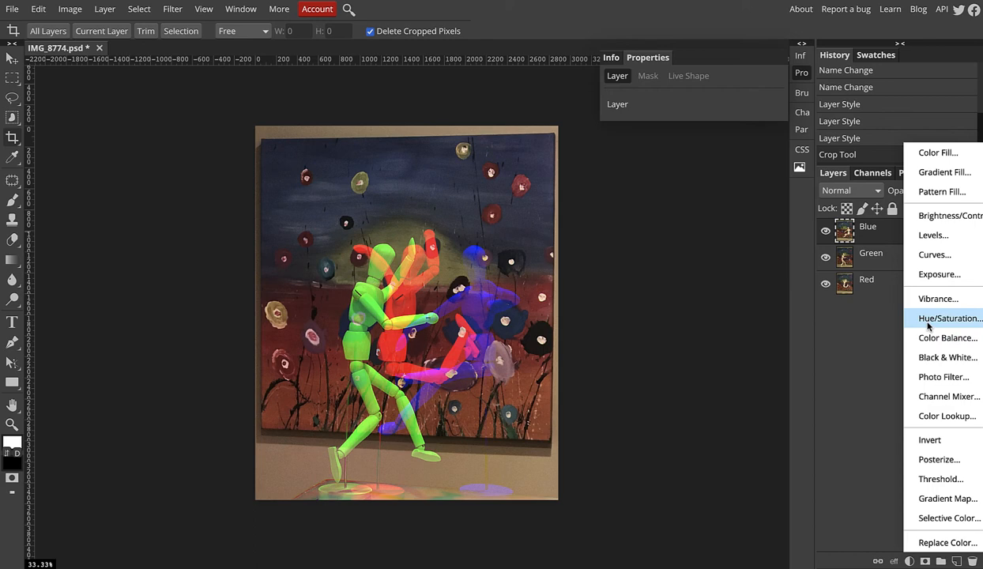
- Add a Hue/Saturation adjustment layer with the Blue range's lightness raised slightly
{"action": "left_click", "coordinate": [947, 319]}
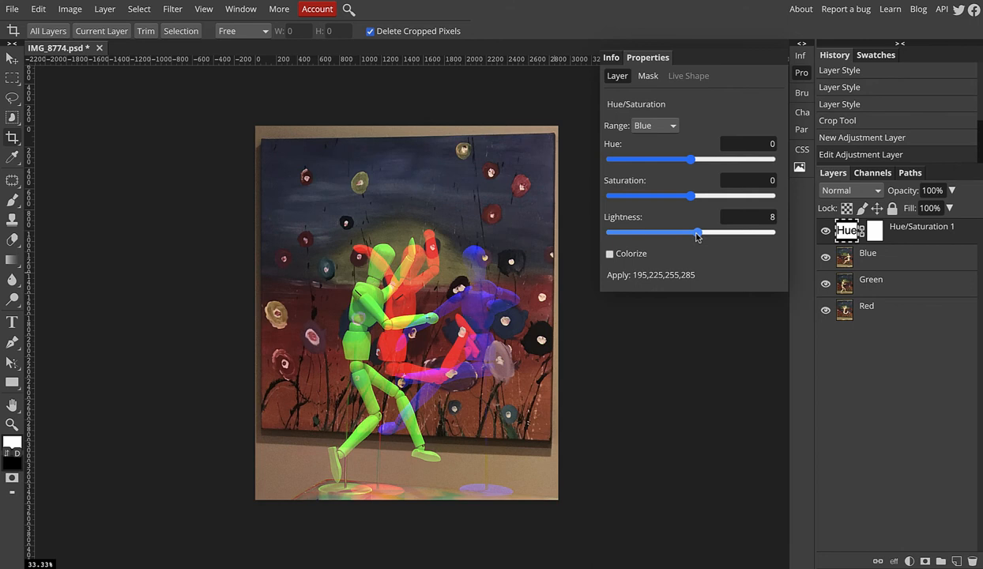
{"action": "left_click_drag", "start_coordinate": [697, 232], "coordinate": [735, 232]}
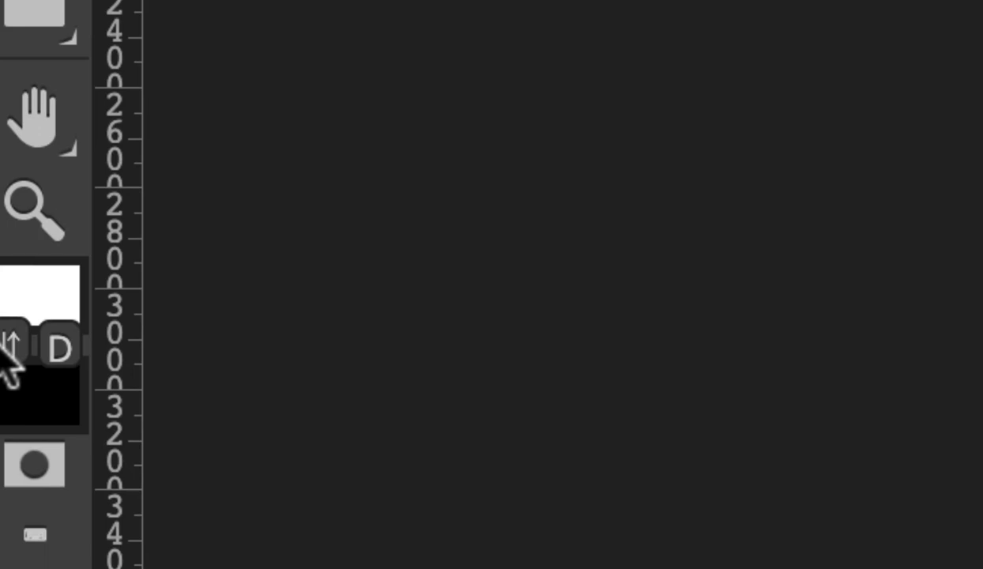
- Swap the mask painting colour to black and back to white while brushing the mask
{"action": "left_click", "coordinate": [15, 344]}
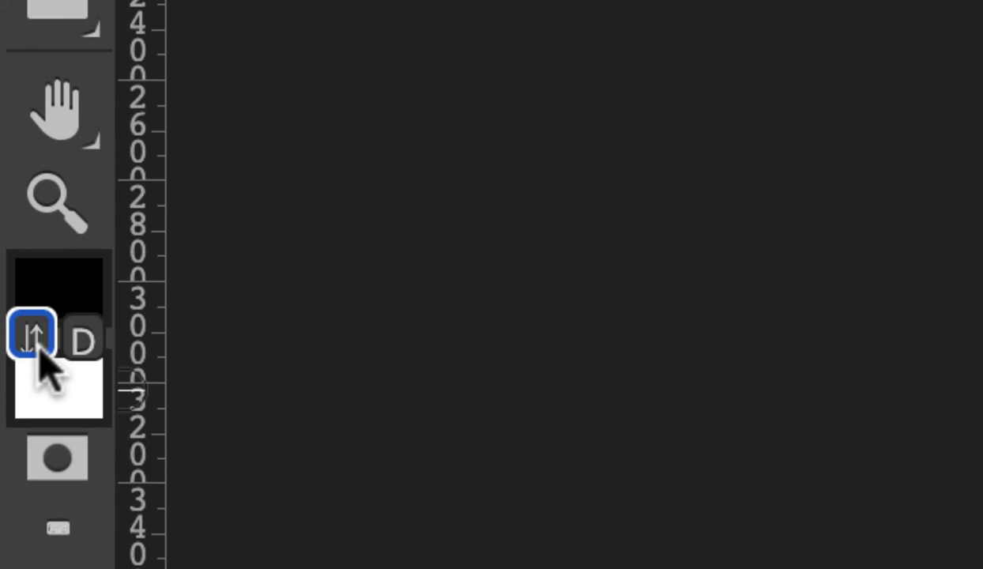
{"action": "left_click", "coordinate": [28, 339]}
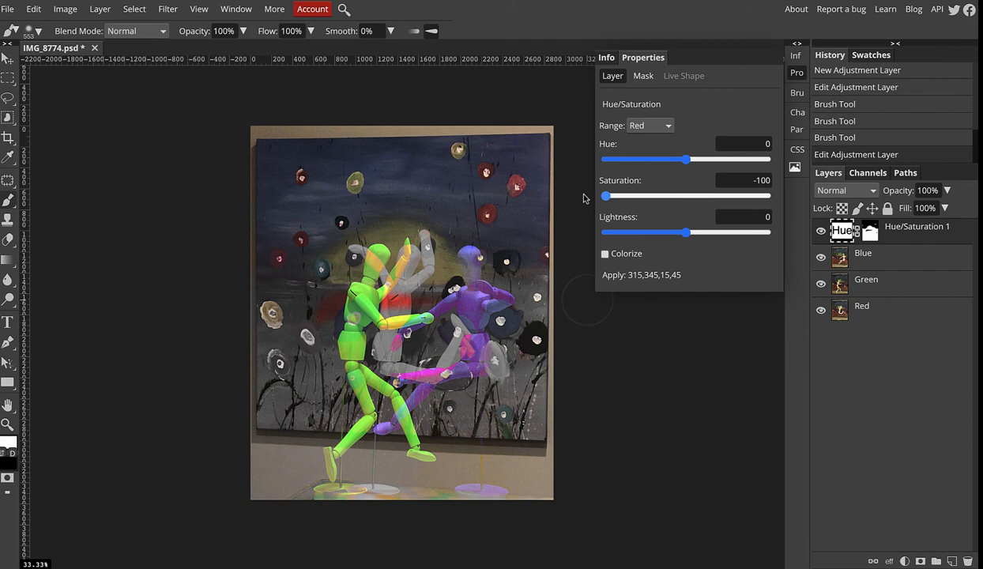
- Ease the Red range to Saturation -22 and Lightness 9
{"action": "left_click_drag", "start_coordinate": [607, 196], "coordinate": [670, 196]}
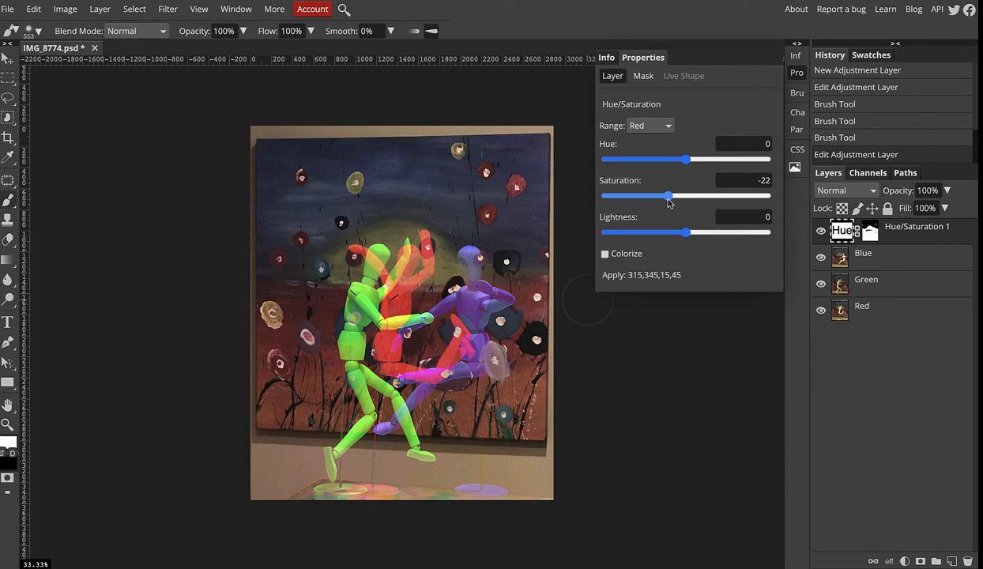
{"action": "left_click_drag", "start_coordinate": [686, 232], "coordinate": [693, 232]}
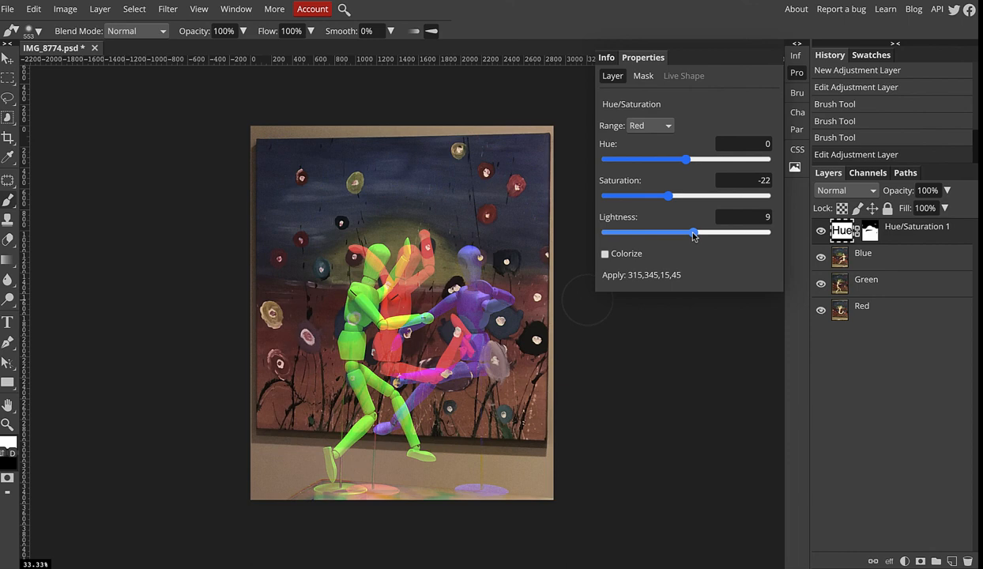
{"action": "left_click", "coordinate": [649, 126]}
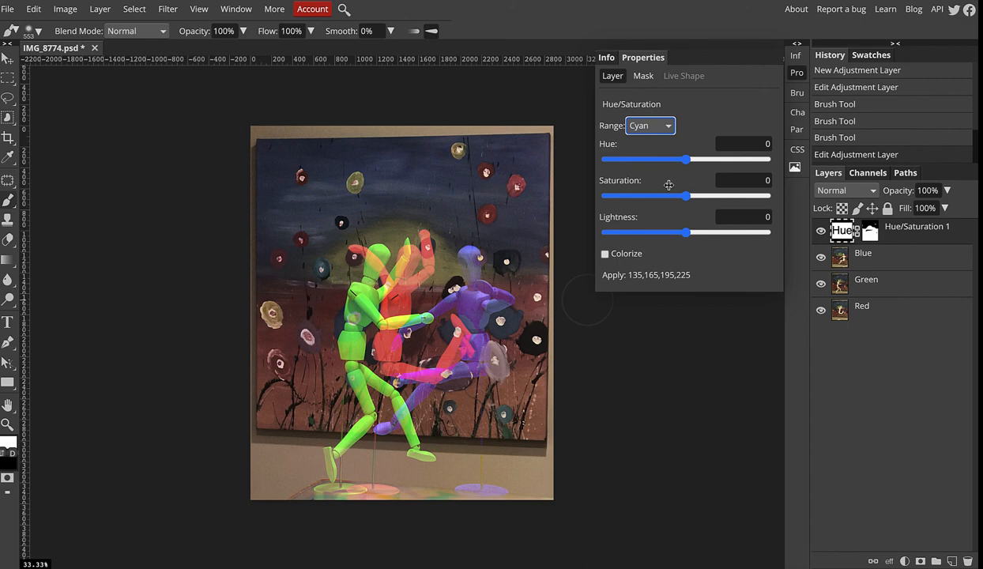
- Check the Cyan range, then give the Green range Saturation 4 and Lightness 7
{"action": "left_click_drag", "start_coordinate": [685, 196], "coordinate": [683, 196]}
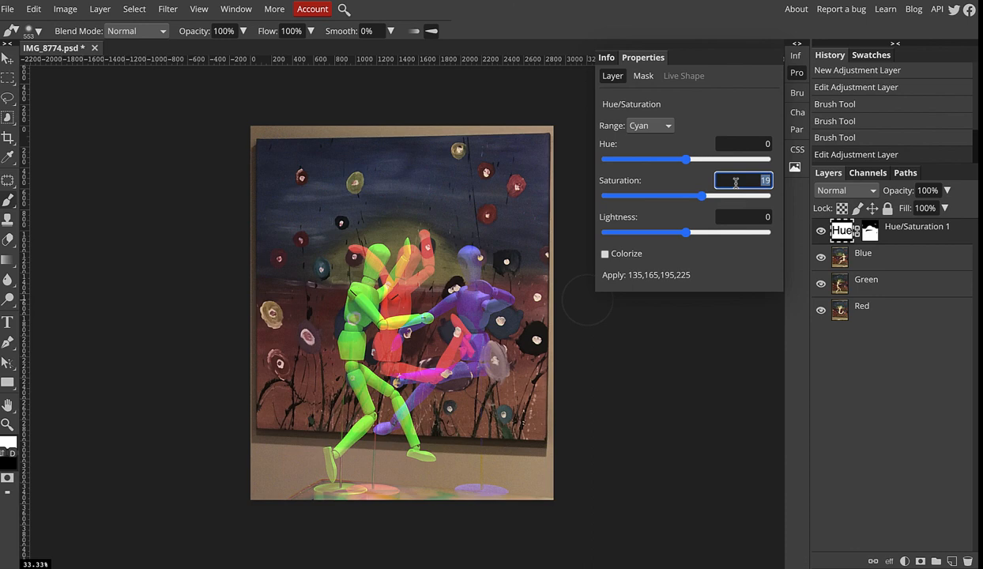
{"action": "left_click", "coordinate": [651, 126]}
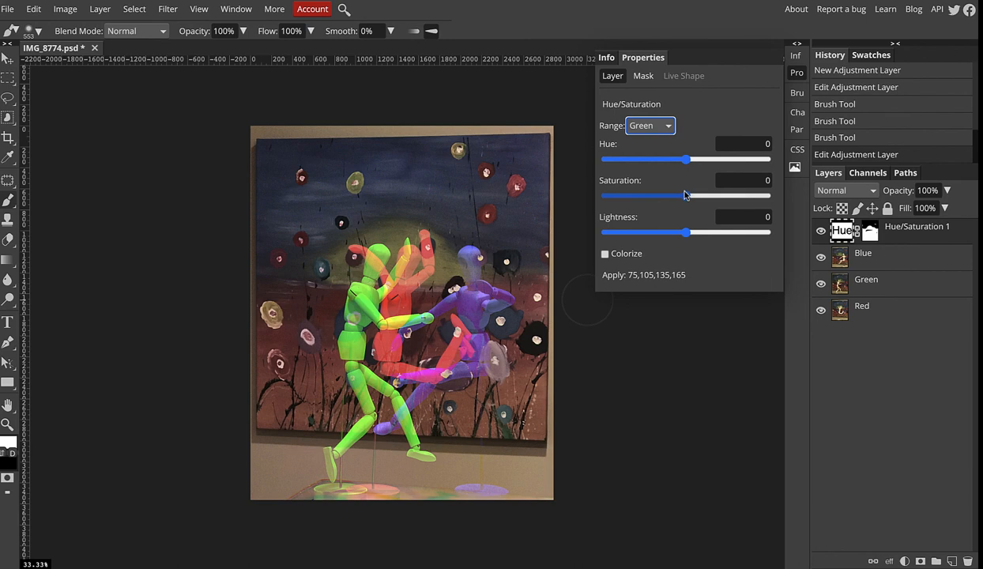
{"action": "left_click_drag", "start_coordinate": [686, 196], "coordinate": [690, 196]}
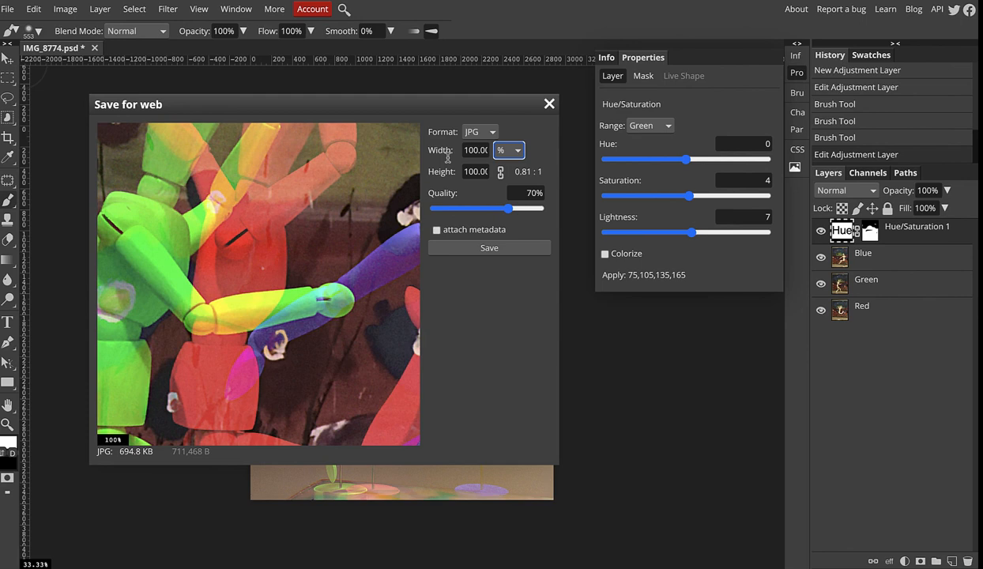
- Export the composite for web as a JPG at 50% width and 70% quality
{"action": "type", "text": "50"}
{"action": "left_click", "coordinate": [476, 150]}
{"action": "type", "text": "51"}
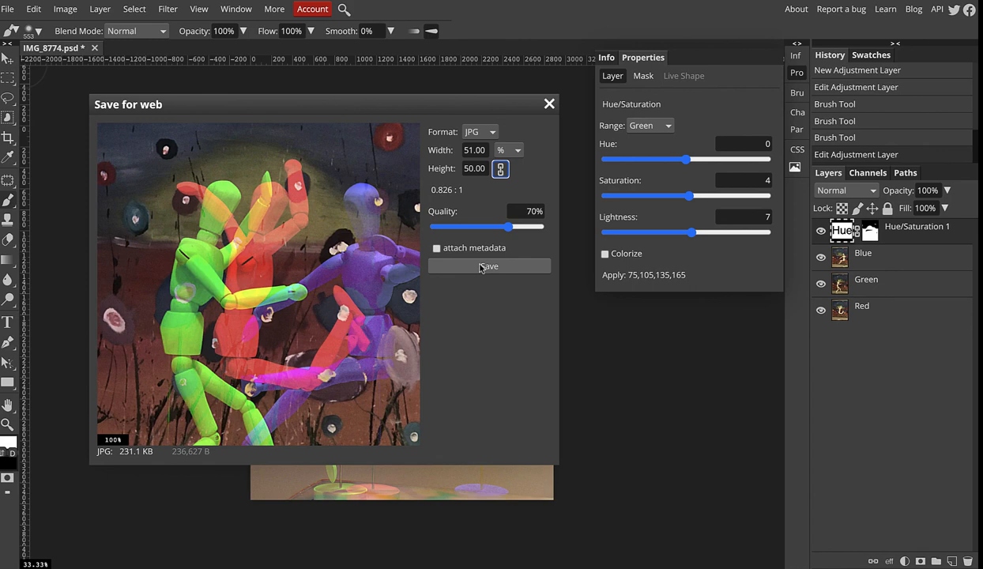
{"action": "left_click", "coordinate": [488, 265]}
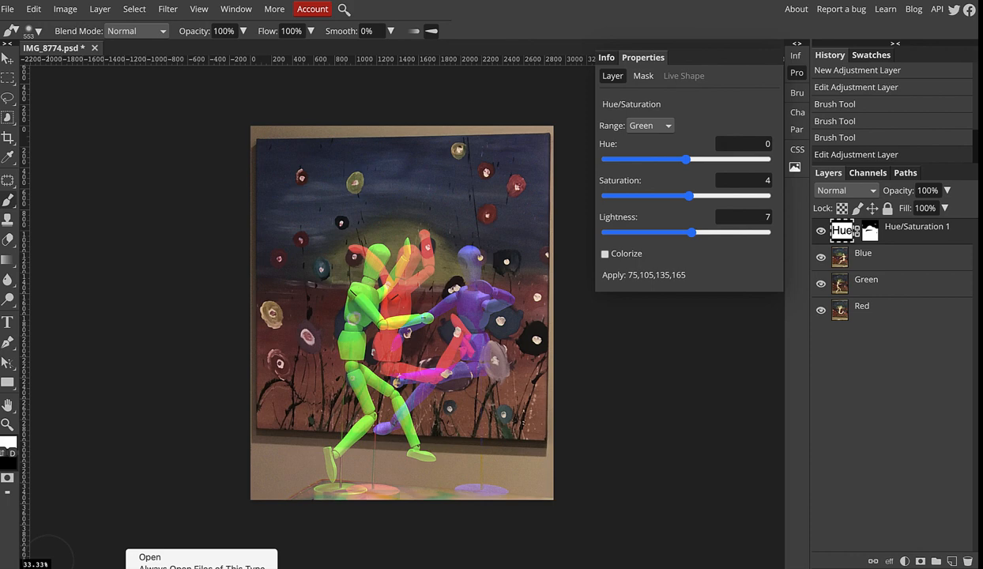